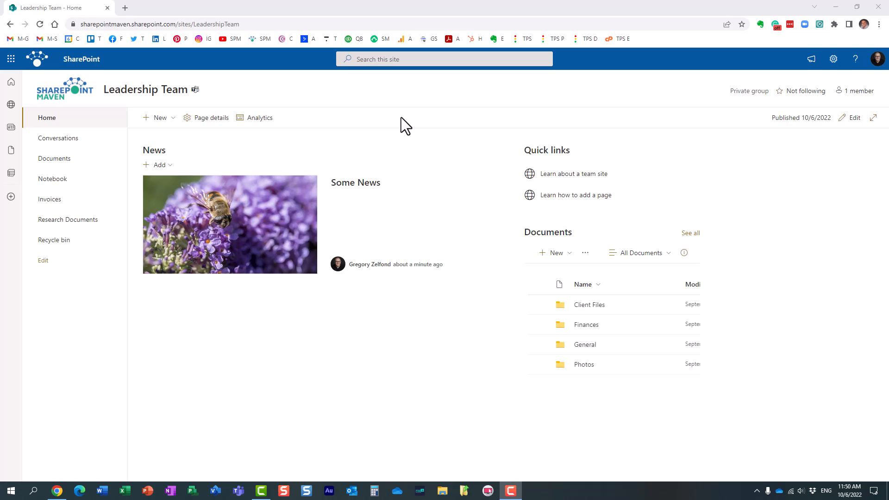
mouse_move(179, 80)
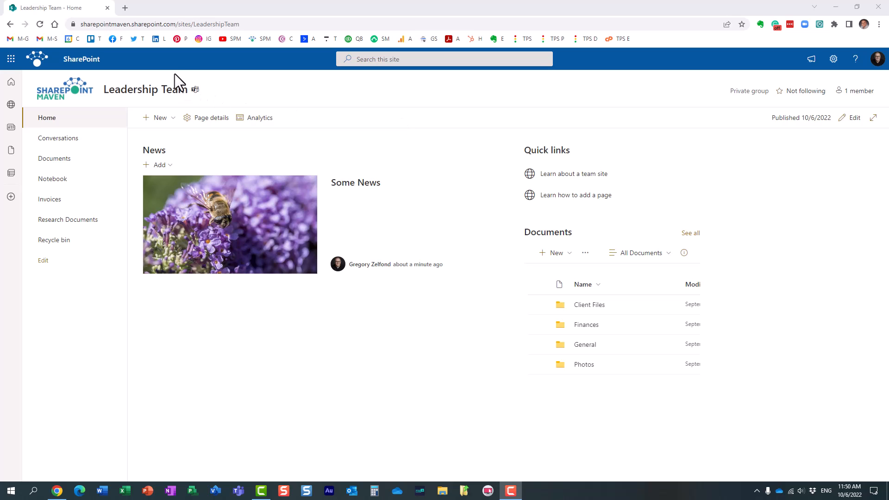
mouse_move(214, 61)
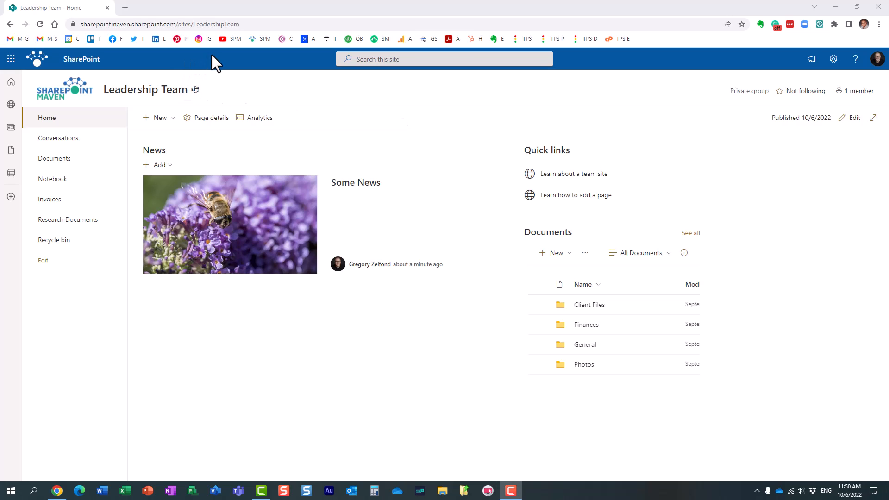
mouse_move(408, 123)
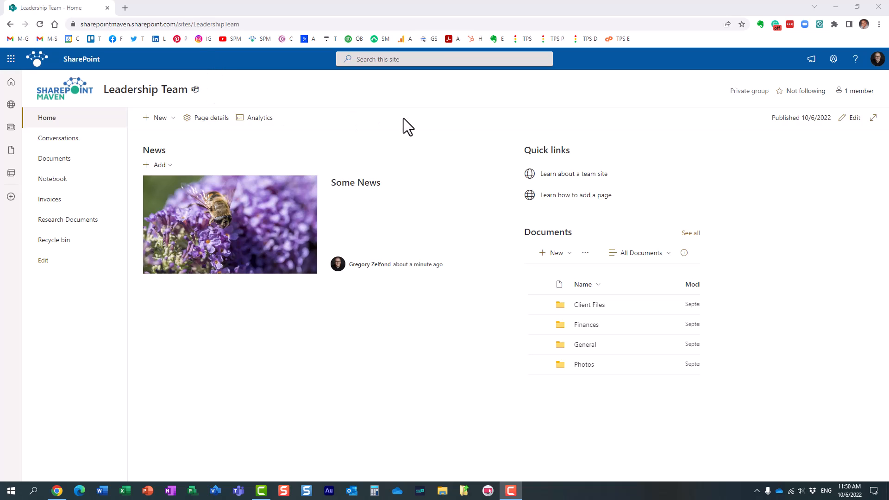
mouse_move(210, 117)
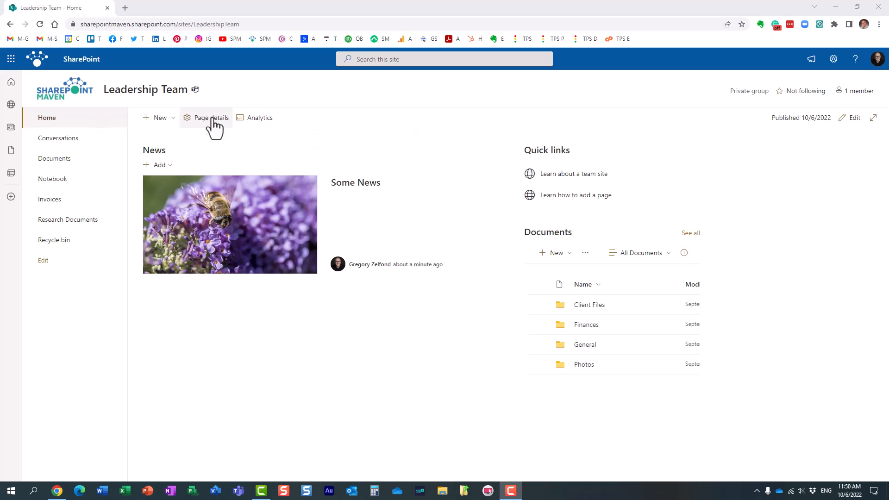
mouse_move(437, 151)
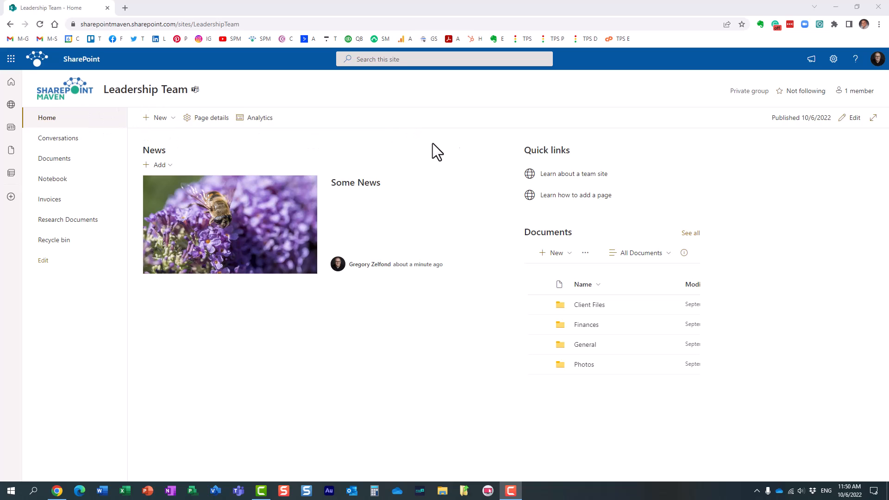
mouse_move(482, 144)
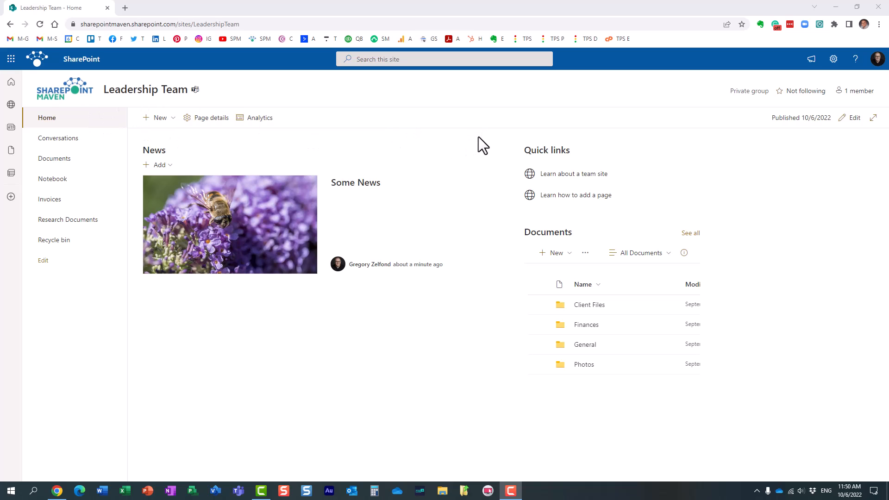
mouse_move(487, 172)
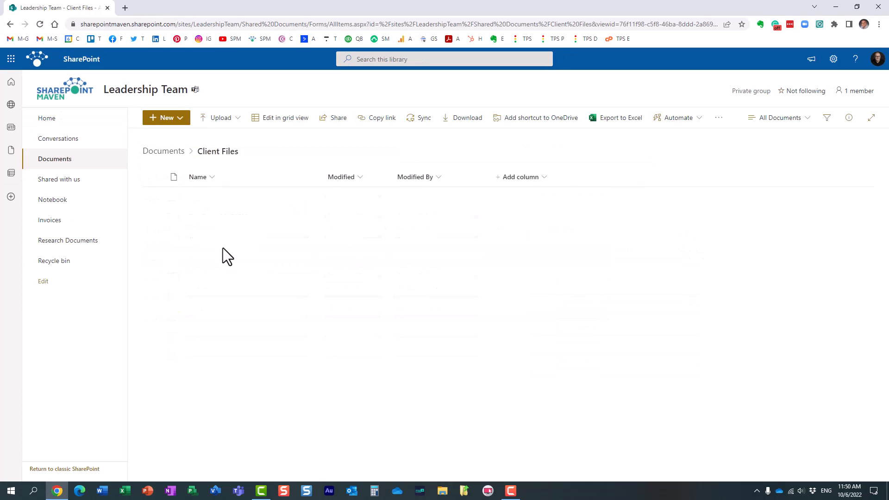
- Return to the top of the Documents library and bring up the site settings panel
left_click(163, 151)
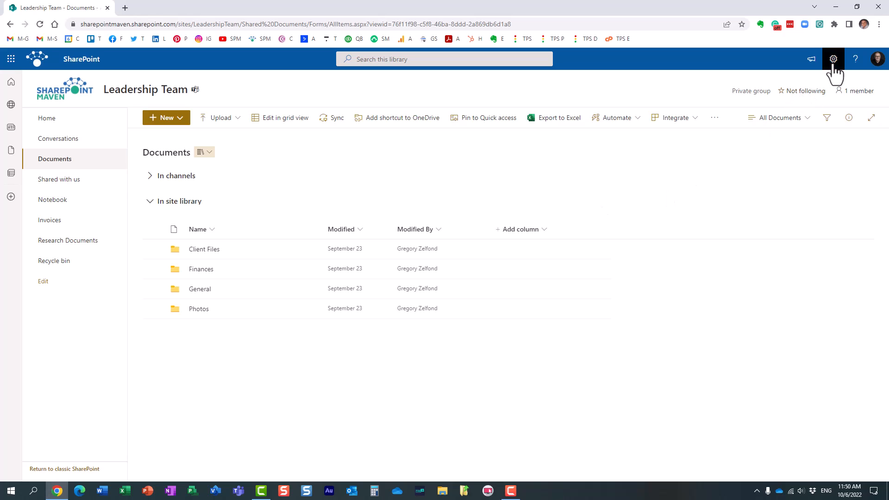
left_click(833, 59)
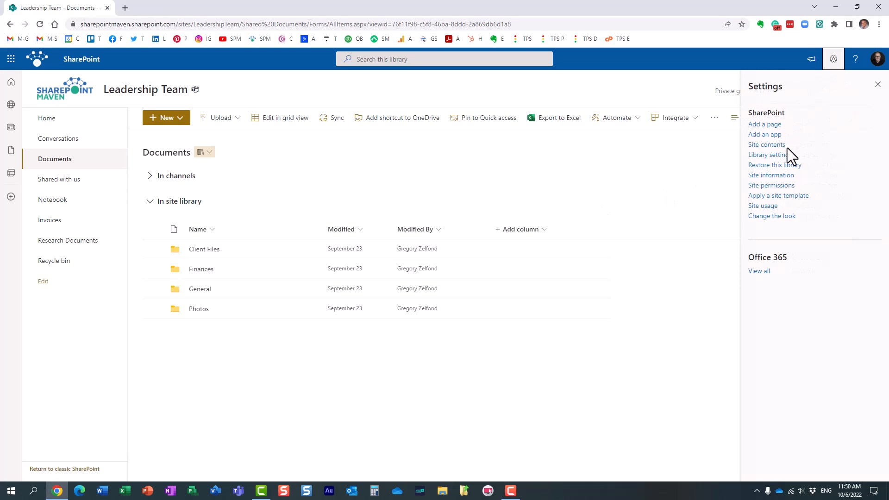
- Show the Leadership Team site contents list and head into the Site Assets library
left_click(766, 145)
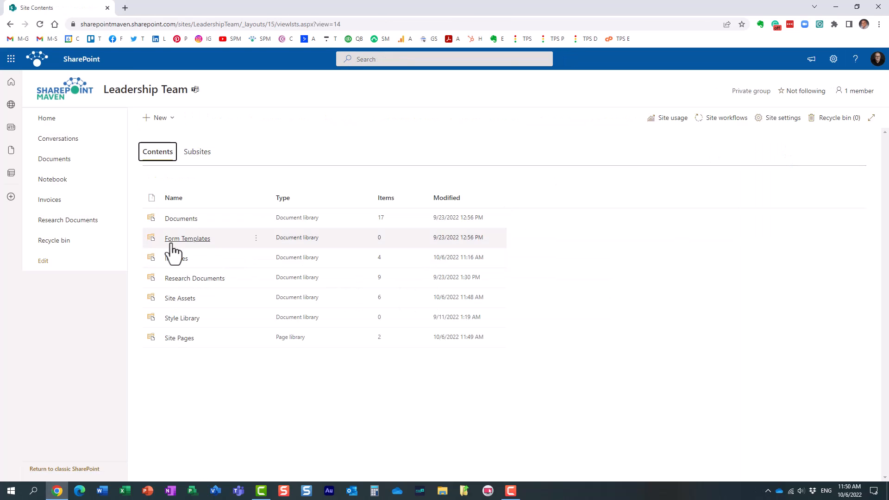
mouse_move(200, 368)
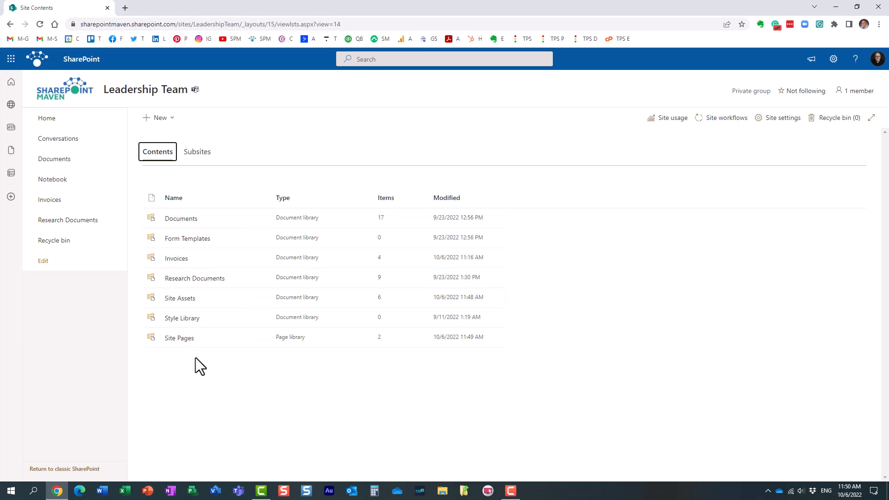
mouse_move(252, 232)
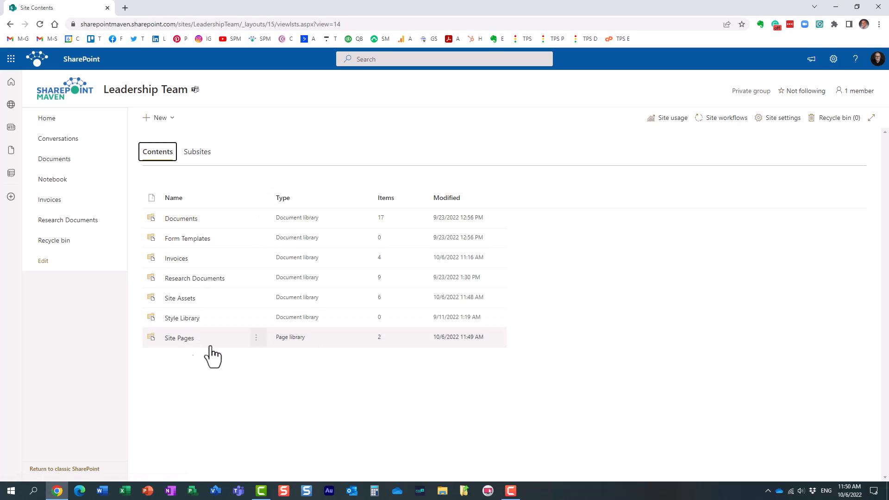
left_click(179, 338)
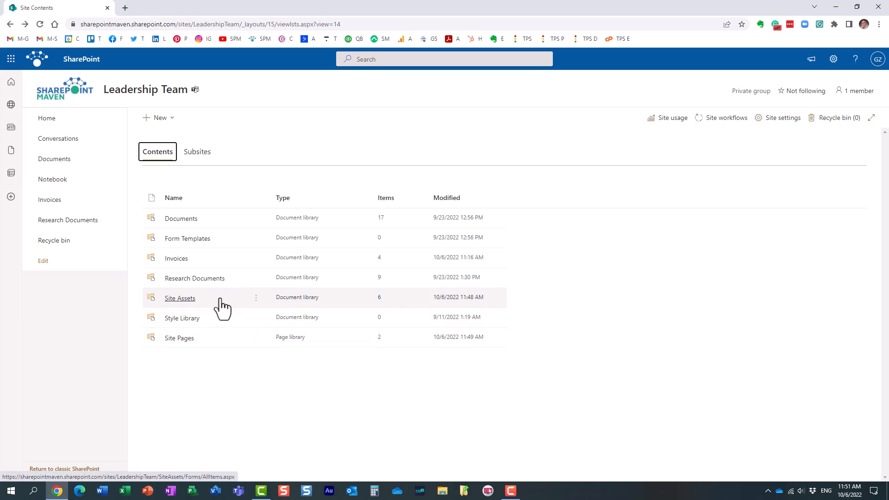
mouse_move(244, 312)
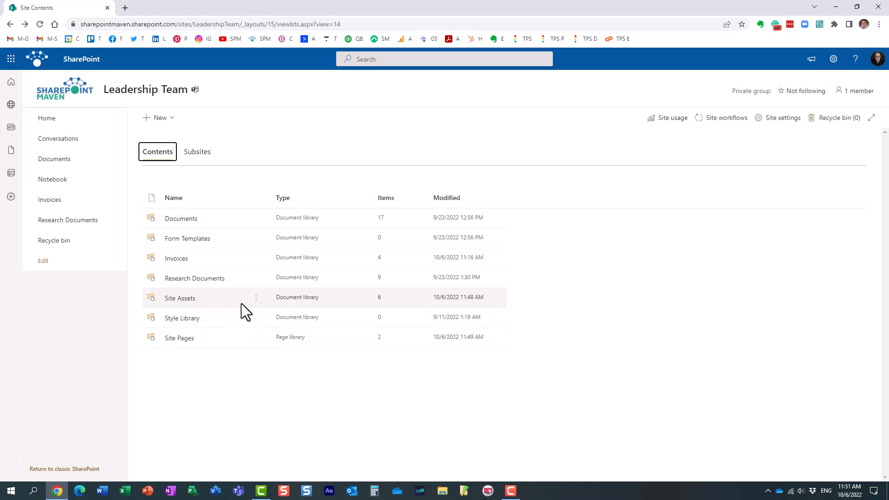
left_click(180, 298)
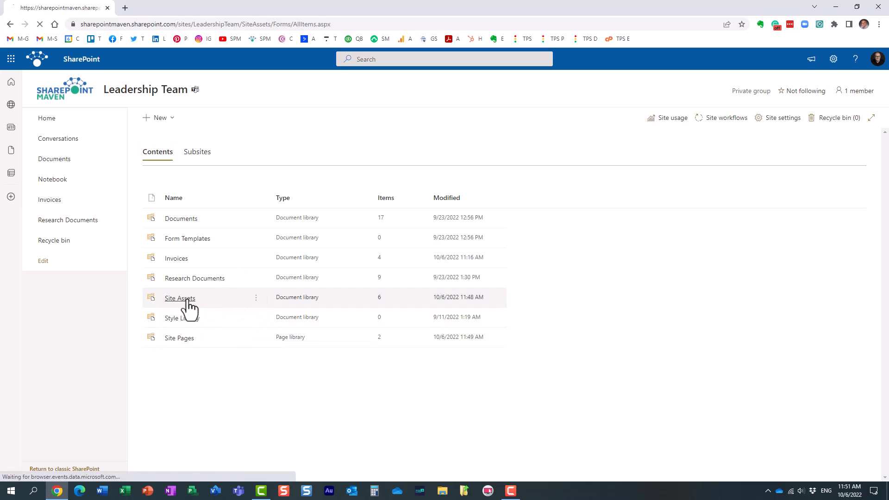
- View the Site Assets library with its SitePages folder, site icons and team notebook
left_click(180, 298)
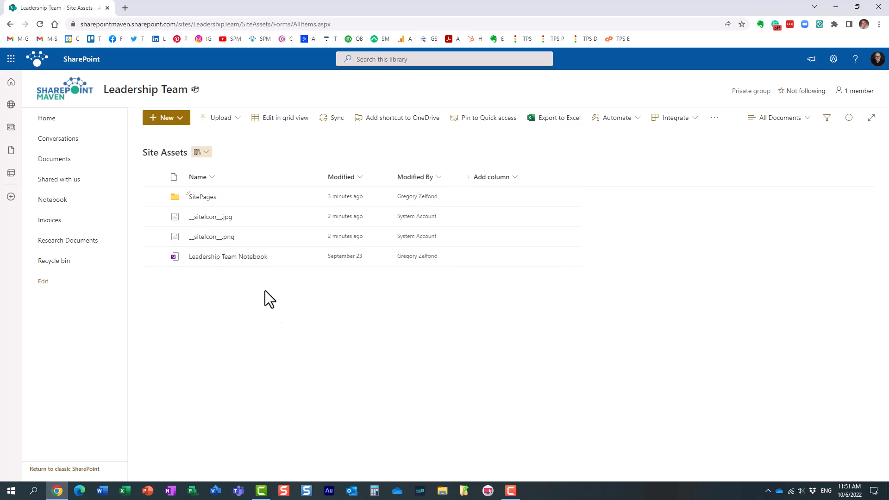
mouse_move(295, 357)
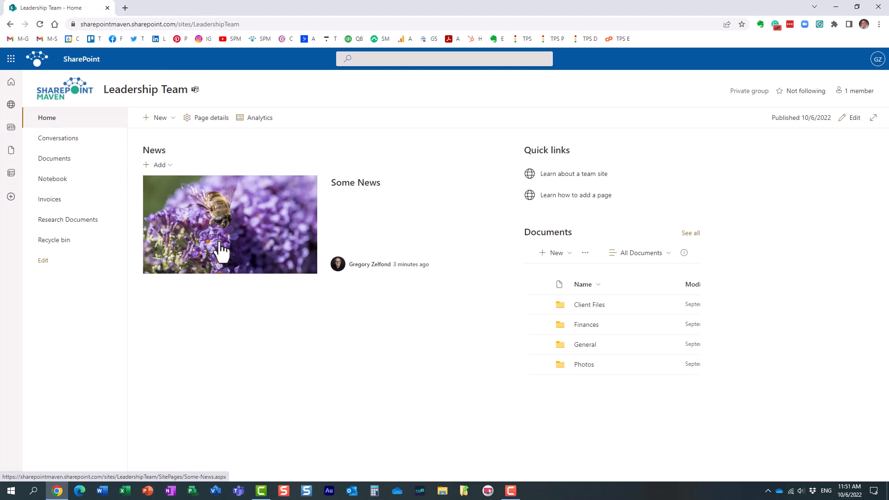
left_click(52, 178)
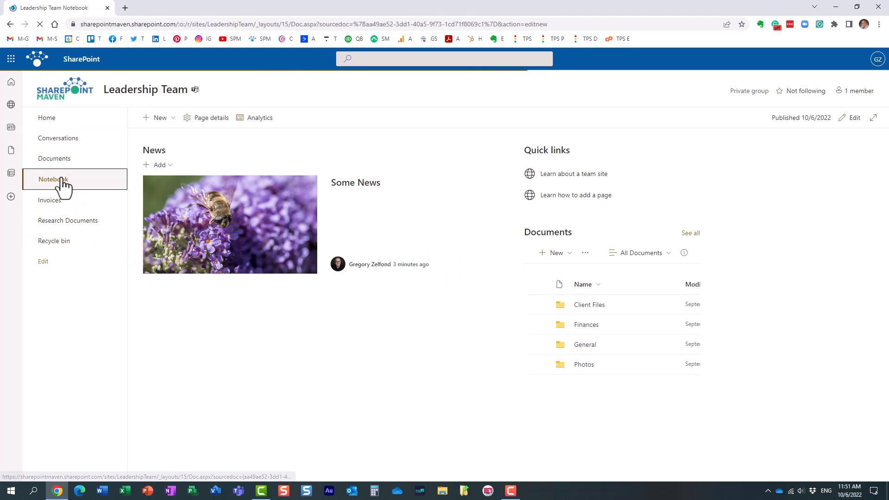
left_click(52, 178)
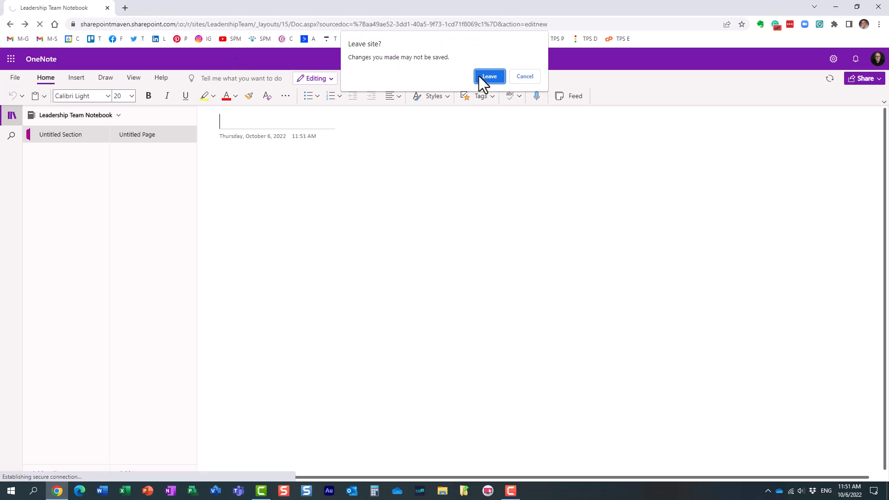
left_click(489, 76)
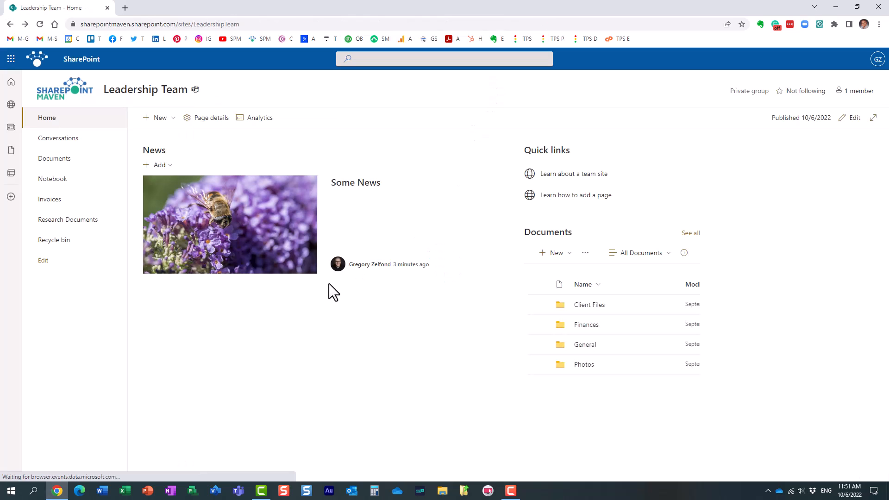
mouse_move(775, 131)
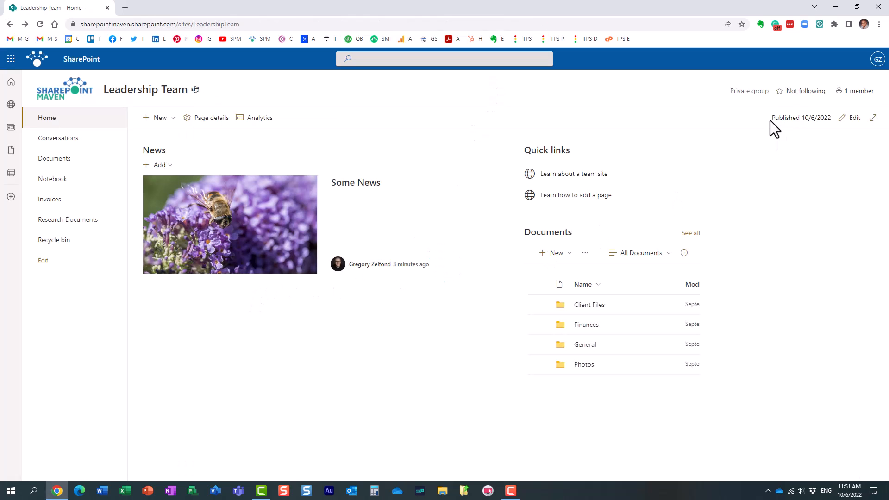
mouse_move(52, 179)
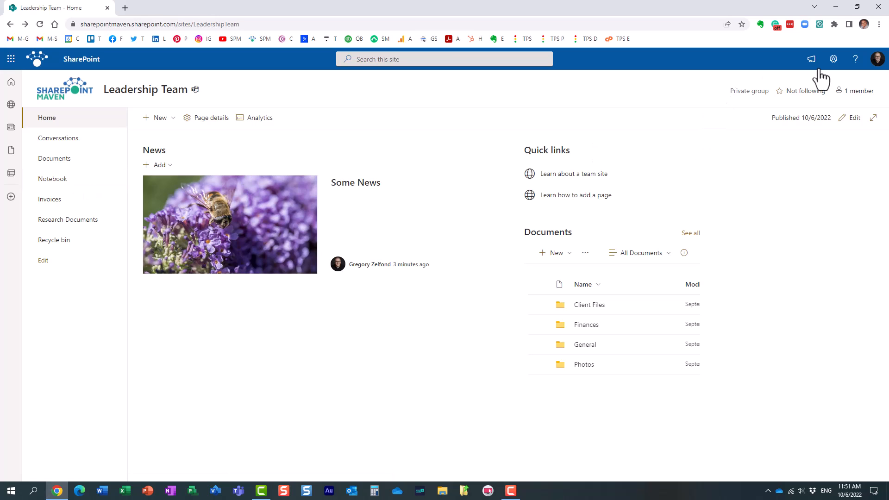
- Reach the Site Assets library again via Settings and Site contents
left_click(833, 58)
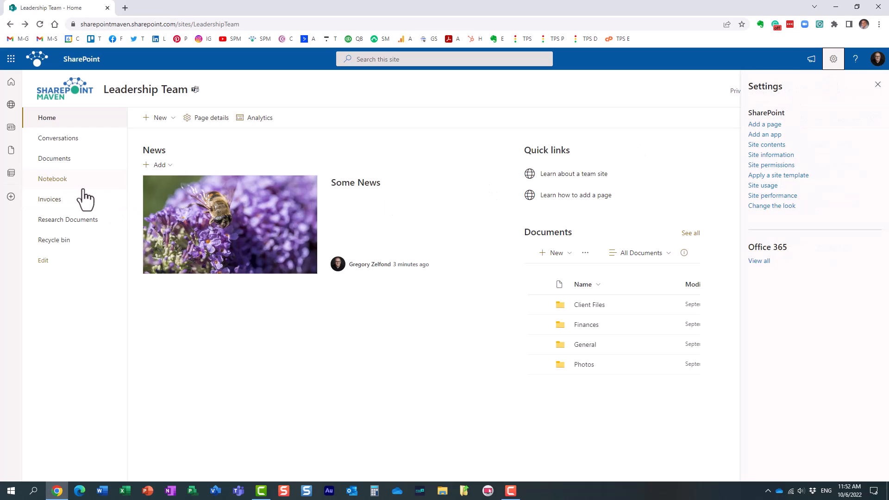
mouse_move(339, 165)
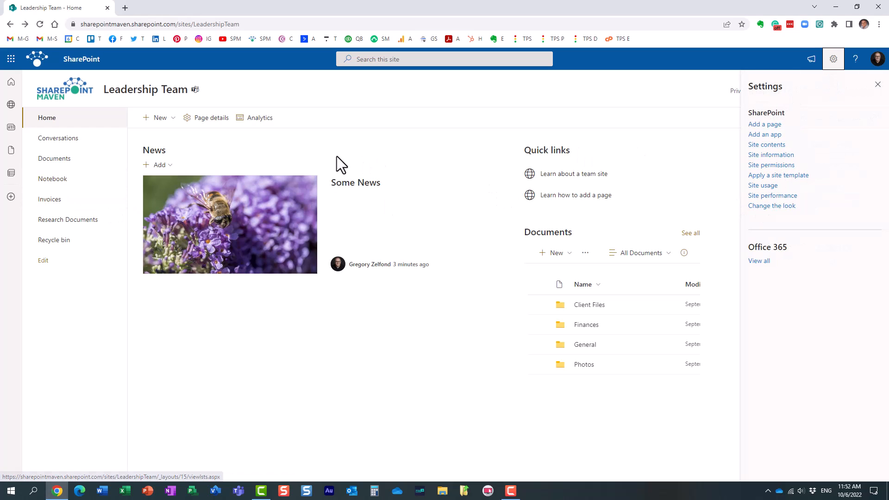
left_click(767, 145)
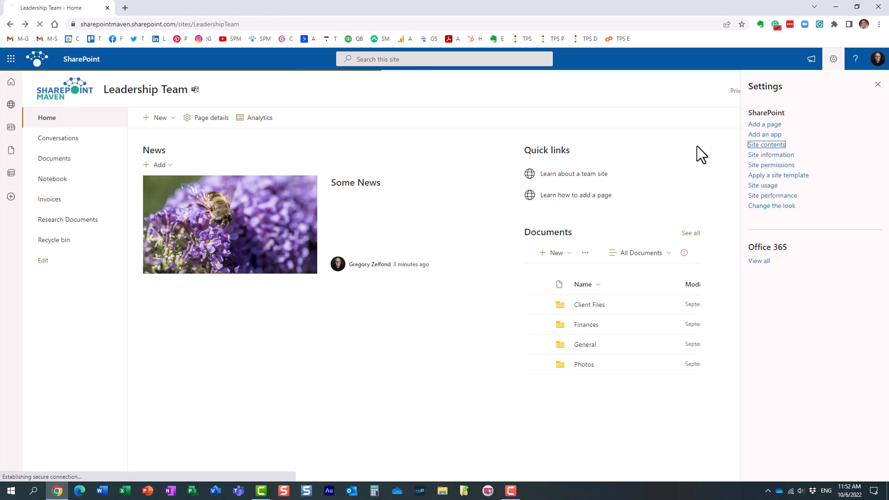
left_click(766, 145)
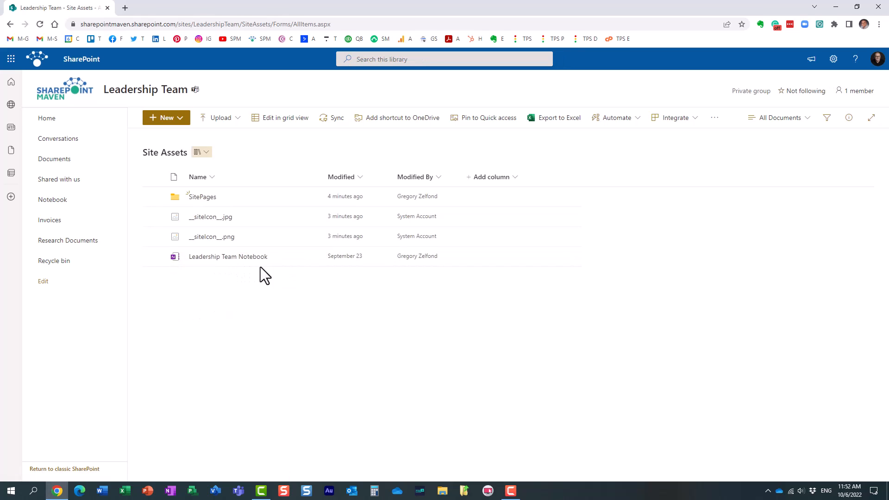
mouse_move(210, 217)
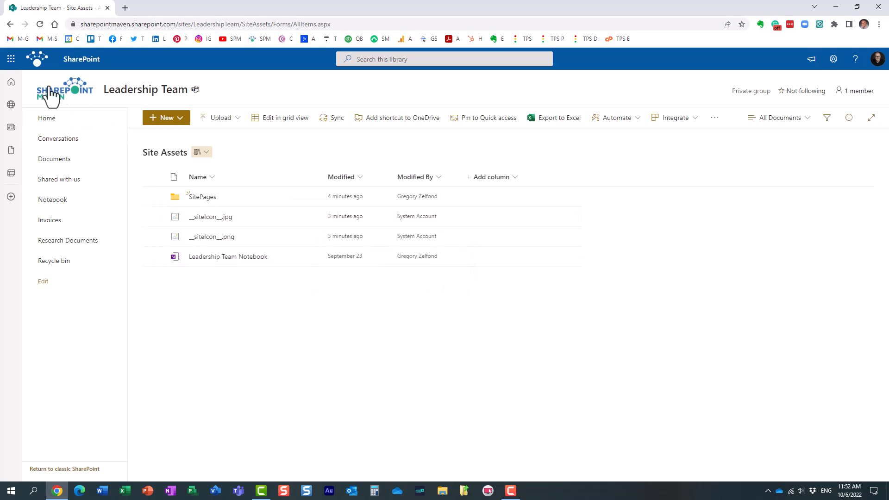
mouse_move(74, 99)
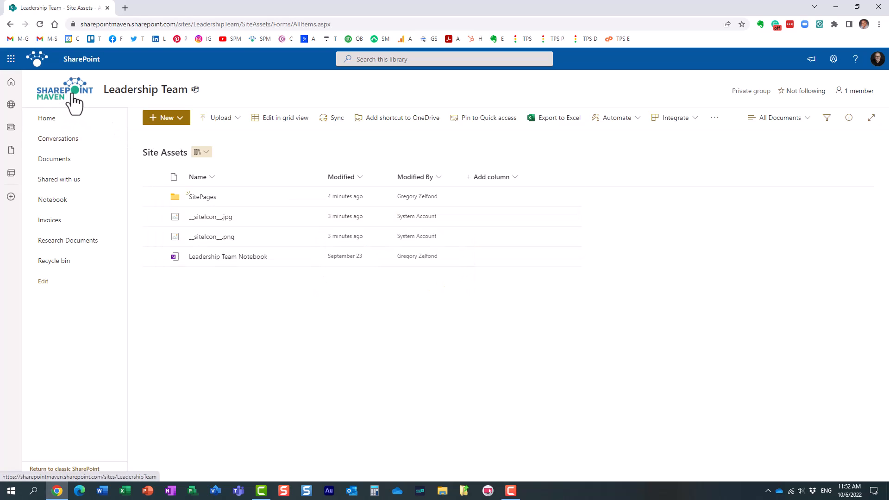
- From the home page, peek at the Change the look options and leave them unchanged
left_click(47, 117)
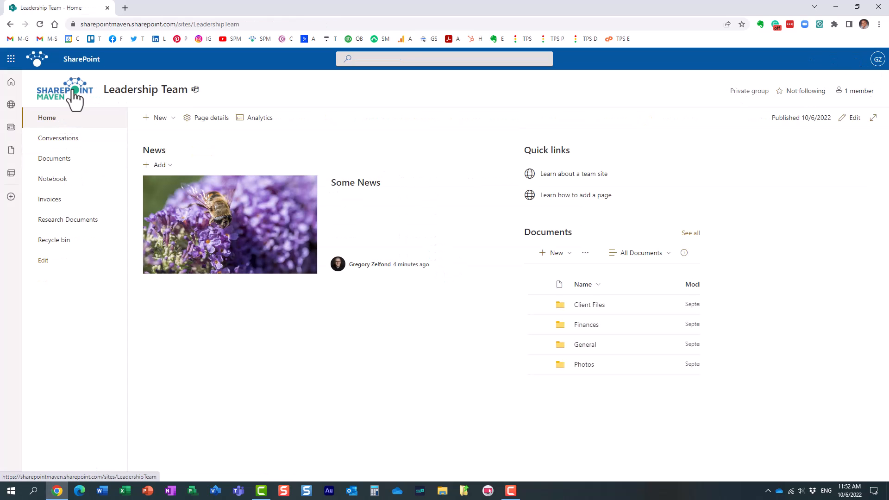
mouse_move(817, 91)
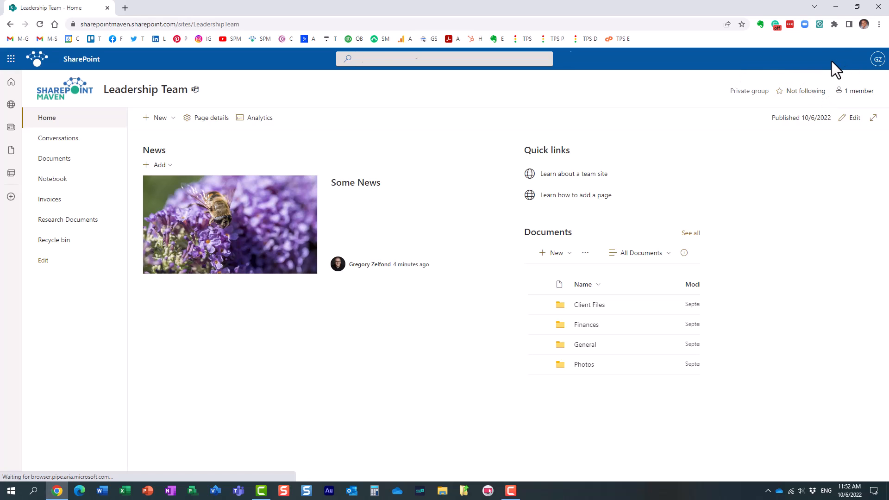
left_click(833, 58)
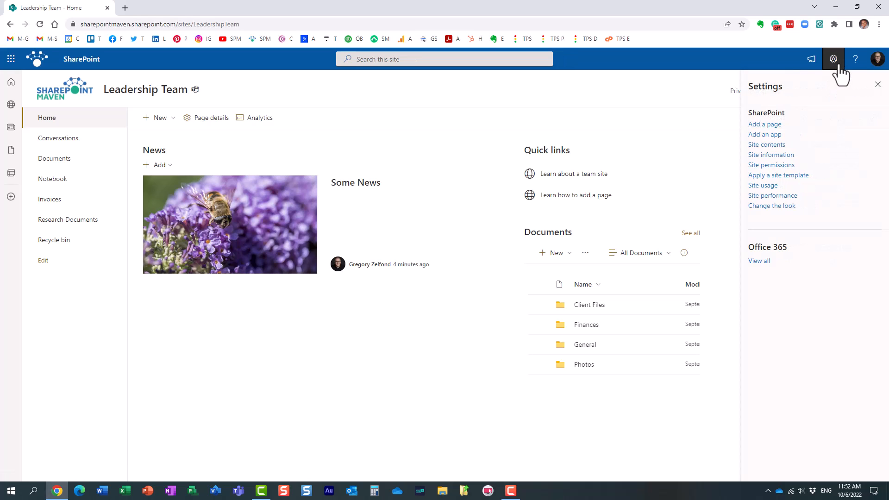
left_click(771, 206)
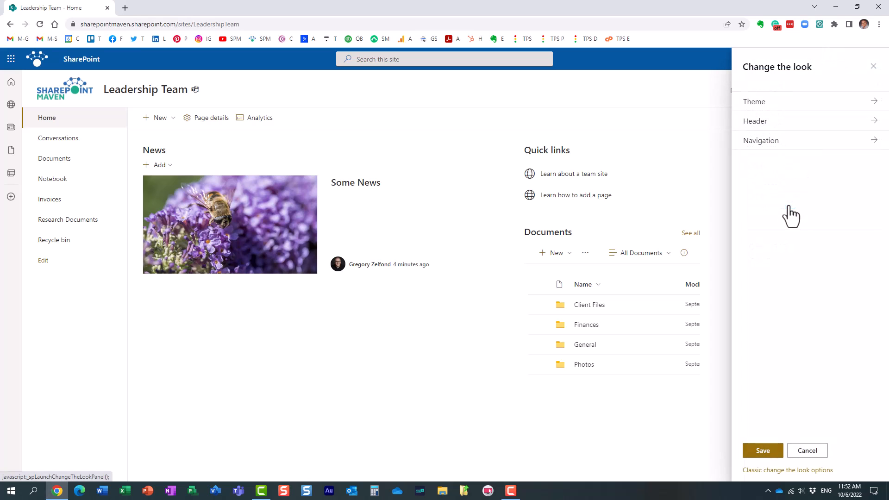
left_click(755, 120)
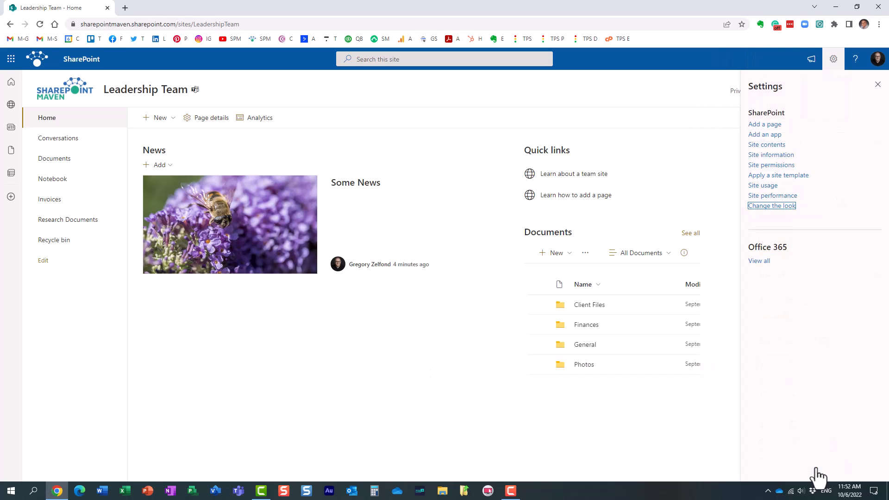
- Bring up the Site Contents page listing the site's libraries
left_click(766, 145)
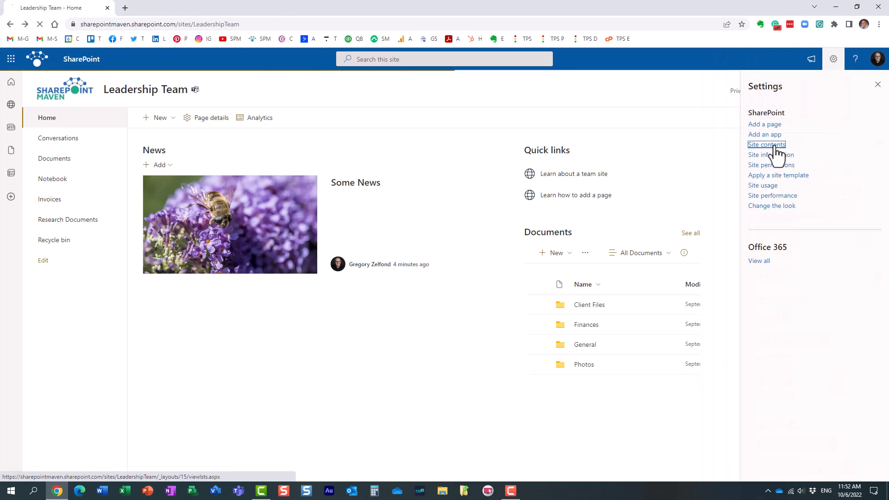
left_click(766, 144)
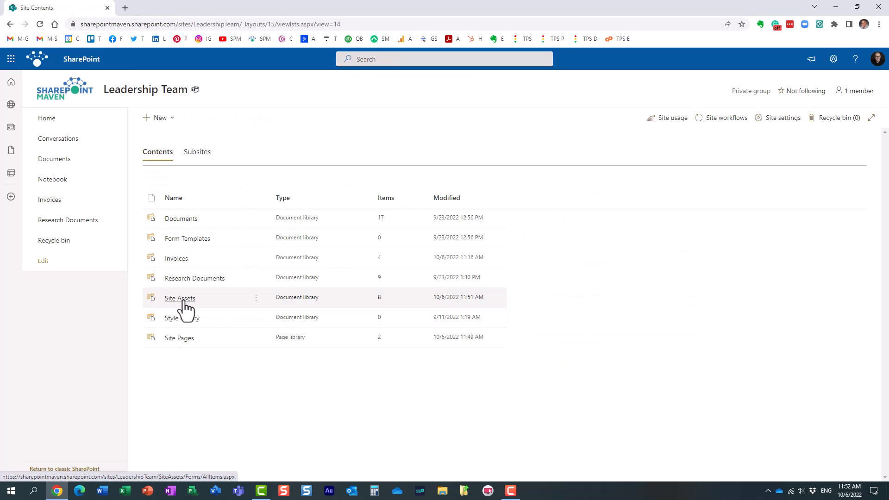
- View the Site Assets library contents, then head back to the Leadership Team home page
left_click(179, 297)
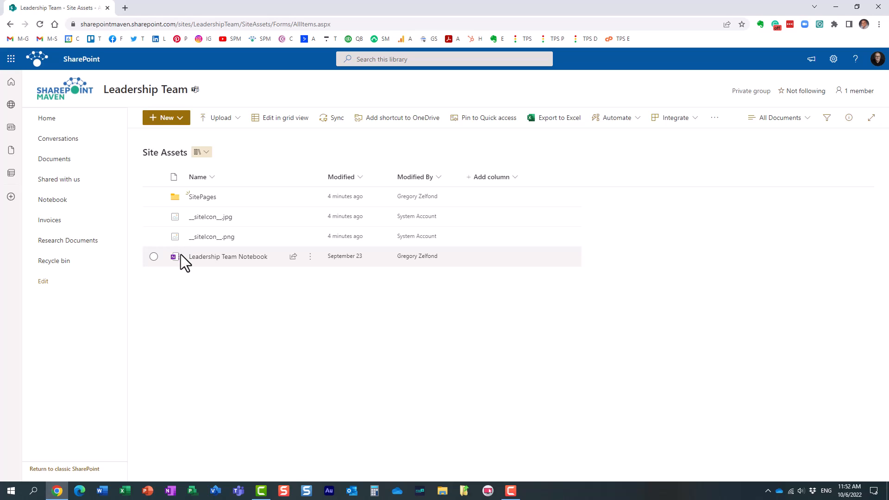
mouse_move(208, 276)
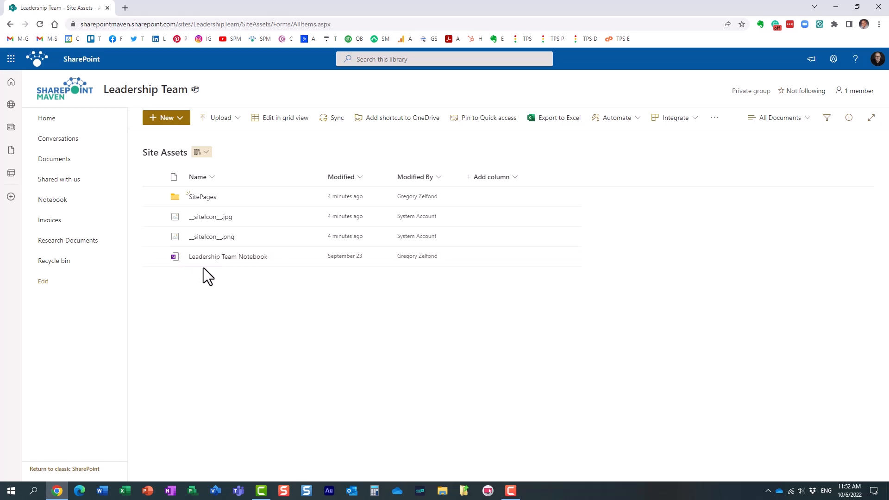
mouse_move(200, 196)
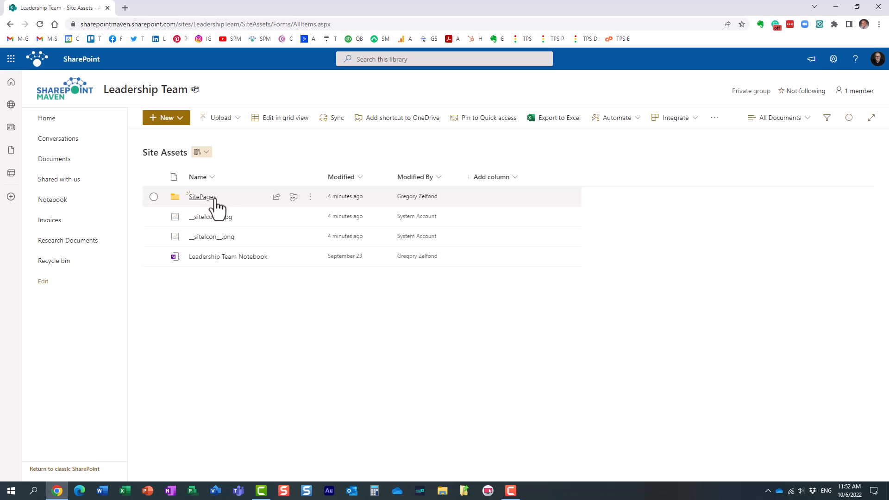
mouse_move(201, 197)
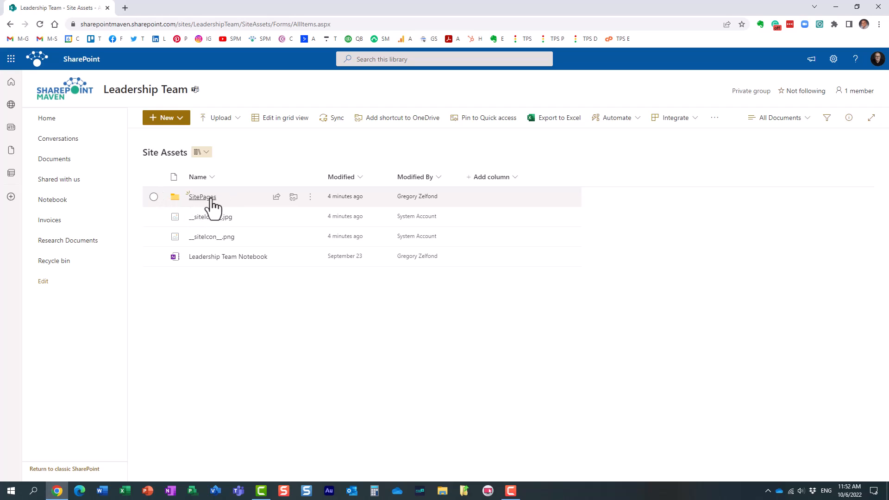
mouse_move(201, 197)
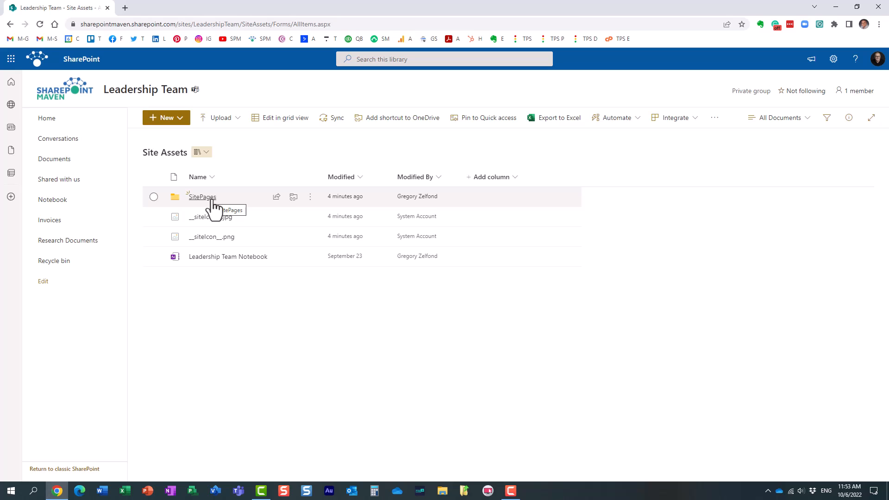
left_click(47, 117)
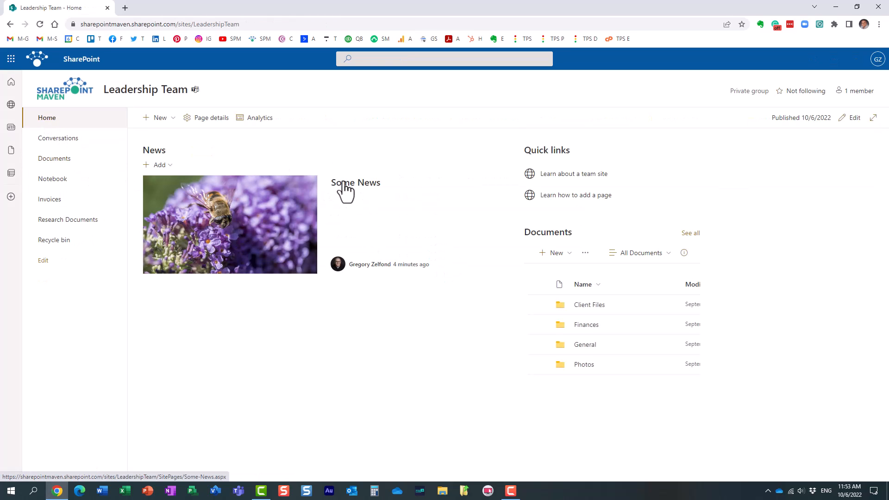
mouse_move(307, 182)
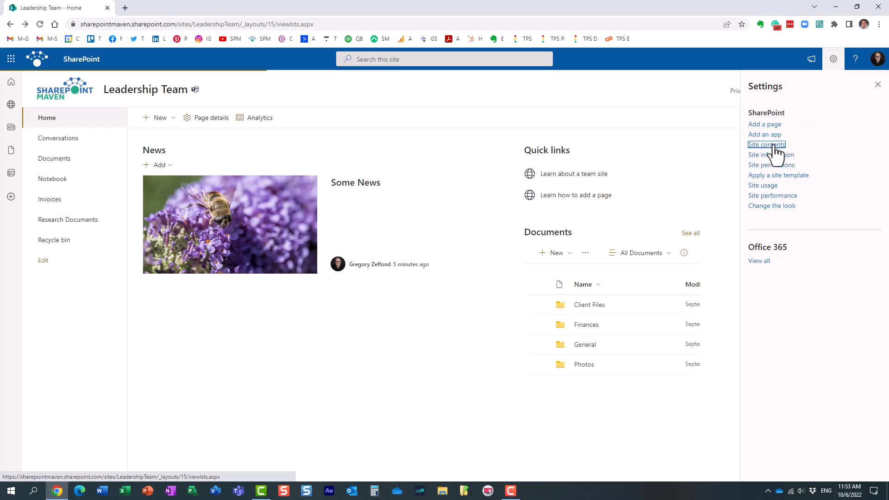
- Preview the bee photo 40242-bee-gf69373d30_1280.jpg inside Site Assets > SitePages > Some-News
left_click(766, 145)
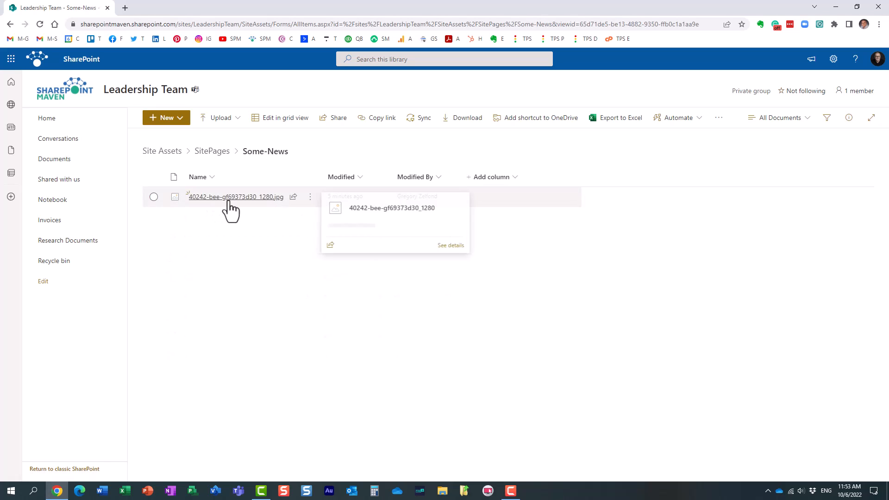
left_click(232, 196)
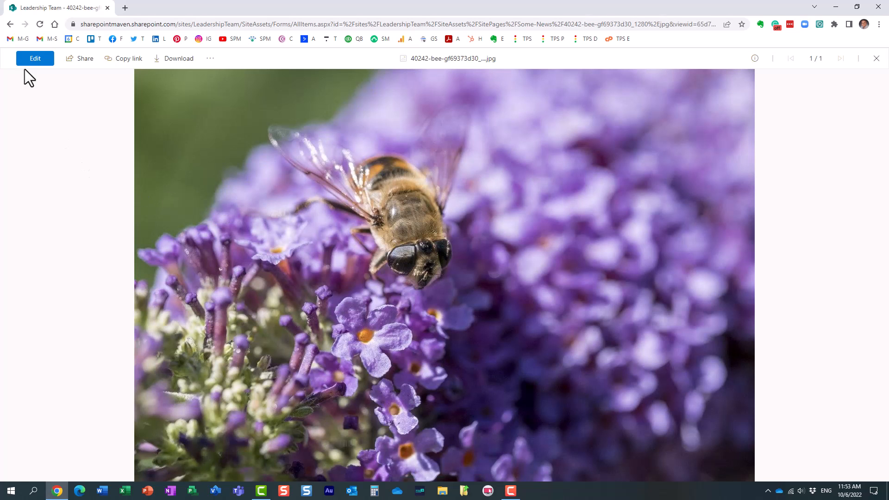
mouse_move(10, 24)
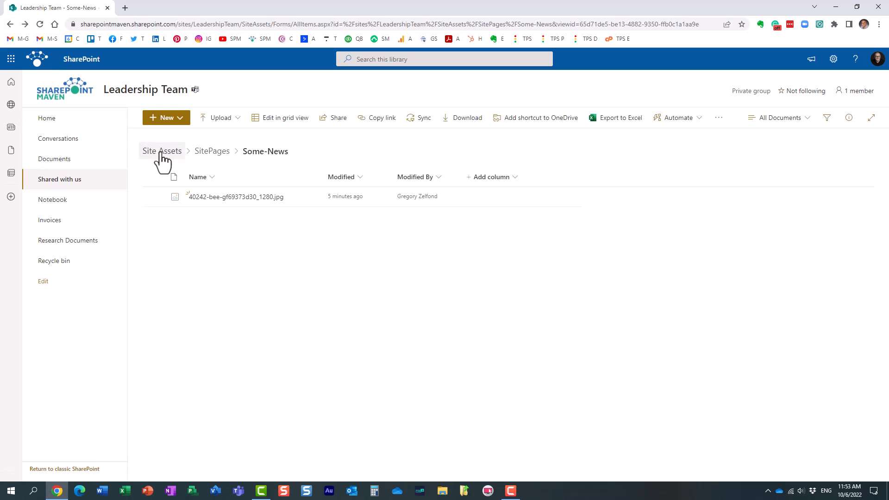
- Return to the top of Site Assets, then switch to the site's Documents library
left_click(161, 151)
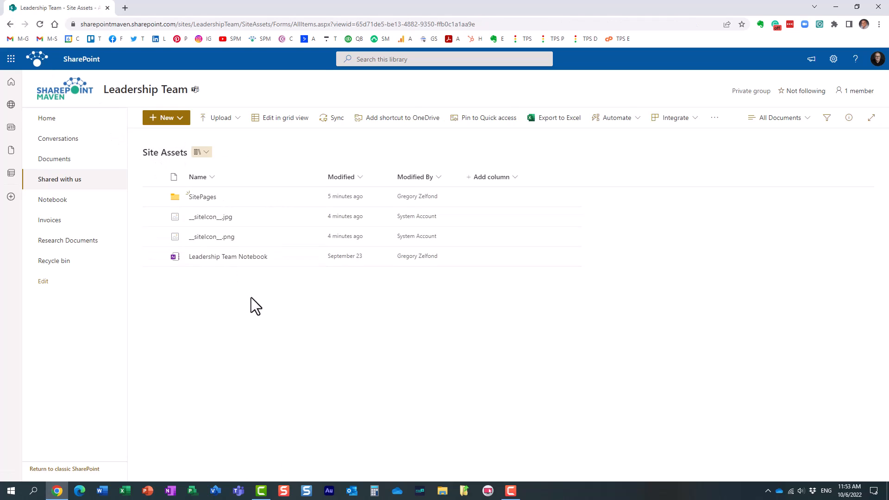
mouse_move(270, 163)
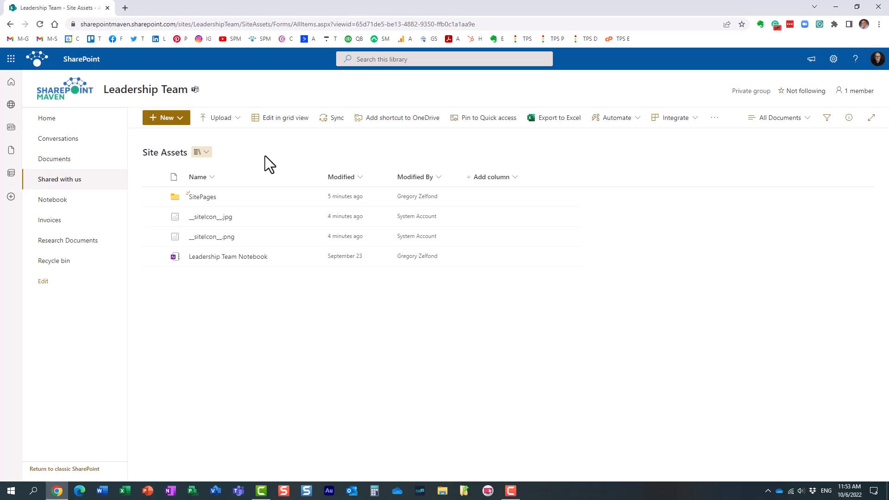
left_click(220, 118)
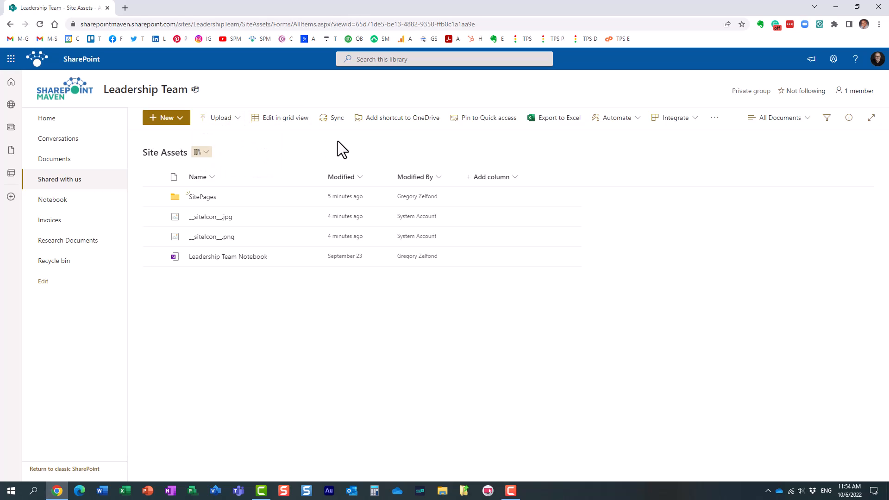
left_click(54, 159)
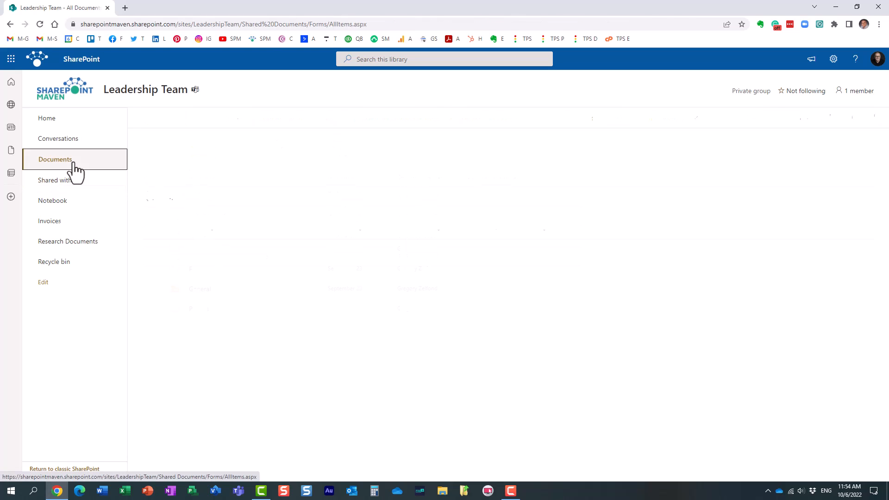
- Return to the home page and show the New menu of creatable items
left_click(54, 158)
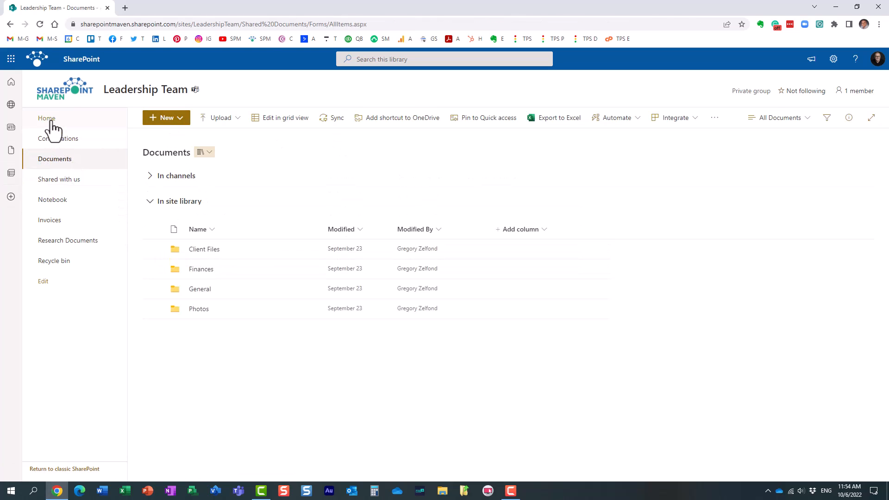
left_click(47, 117)
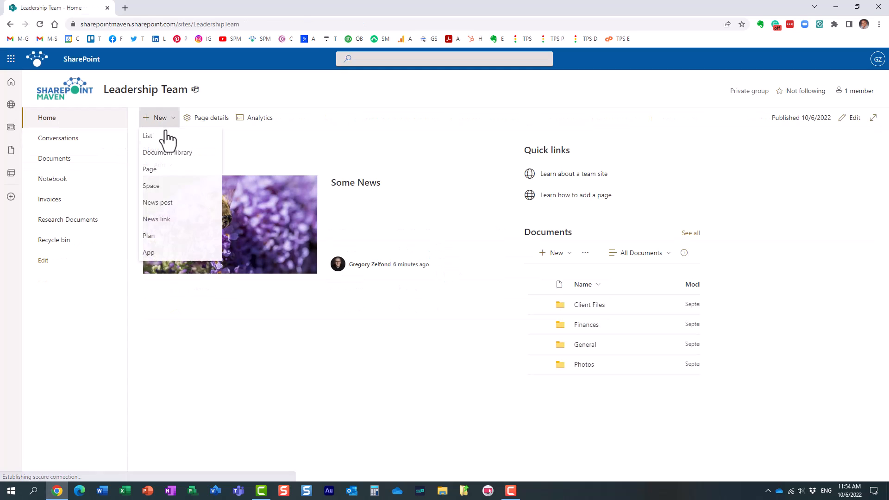
mouse_move(166, 158)
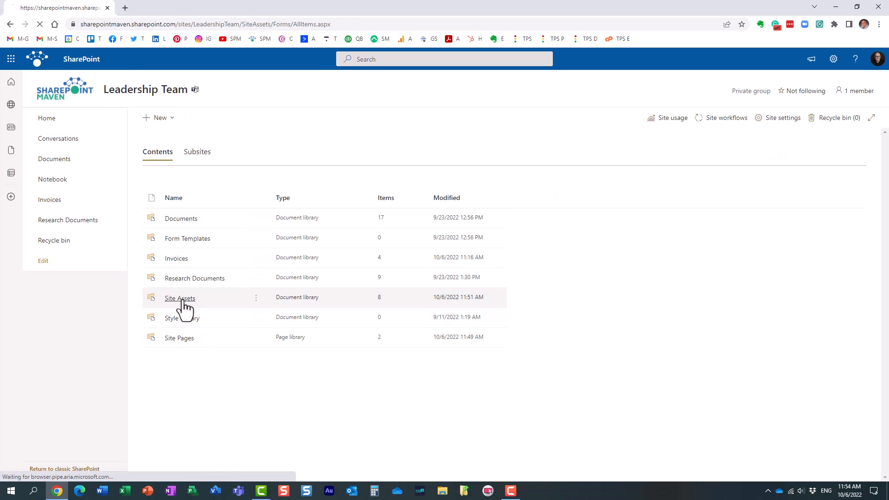
- Reopen Site Assets to review SitePages, the site icons and the Leadership Team Notebook
left_click(180, 297)
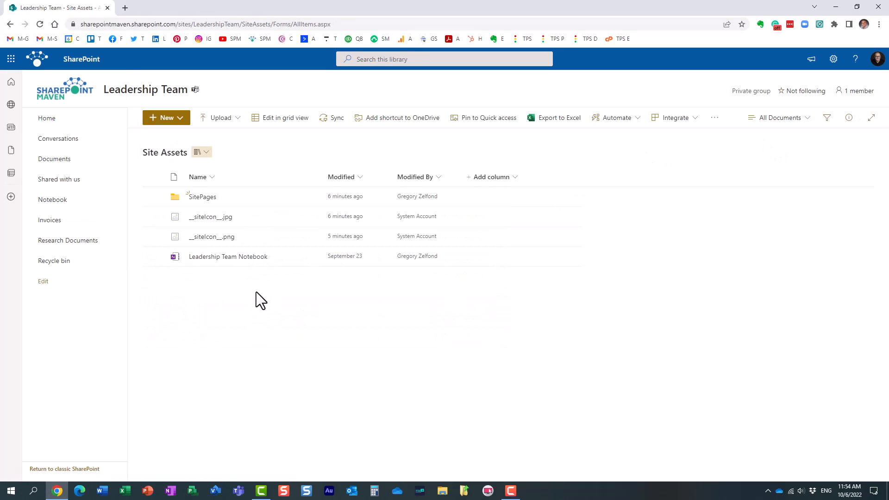
mouse_move(288, 289)
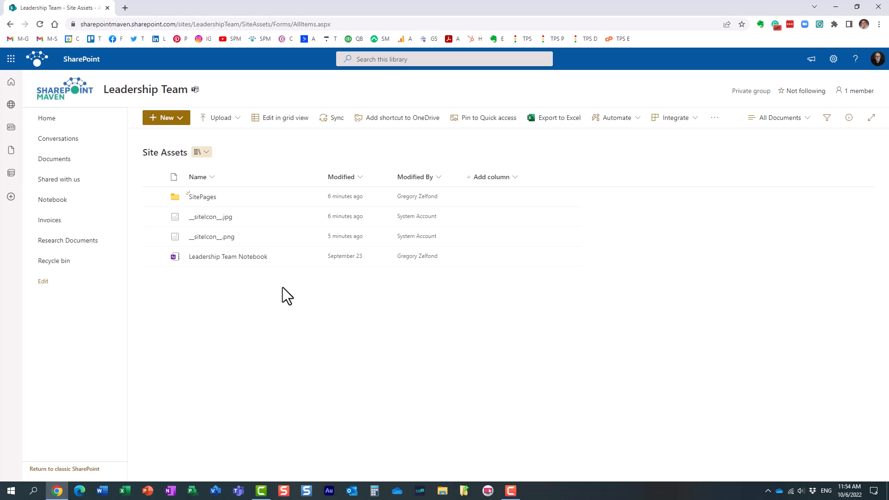
mouse_move(306, 284)
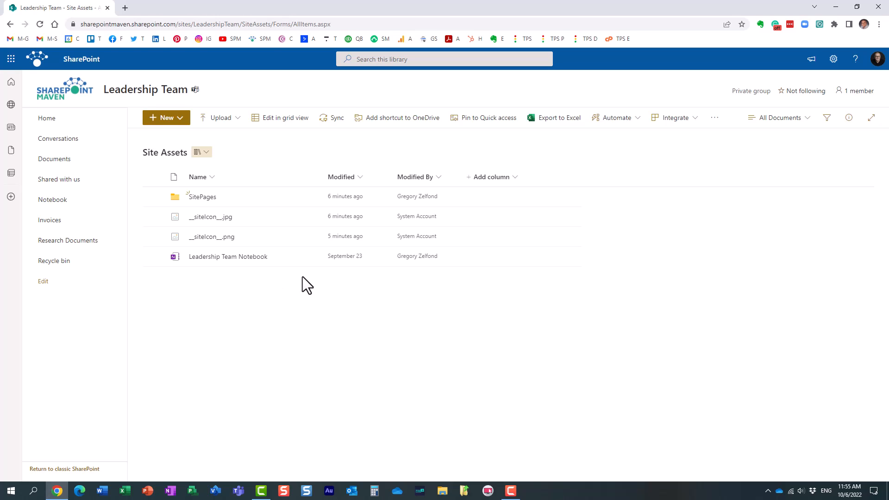